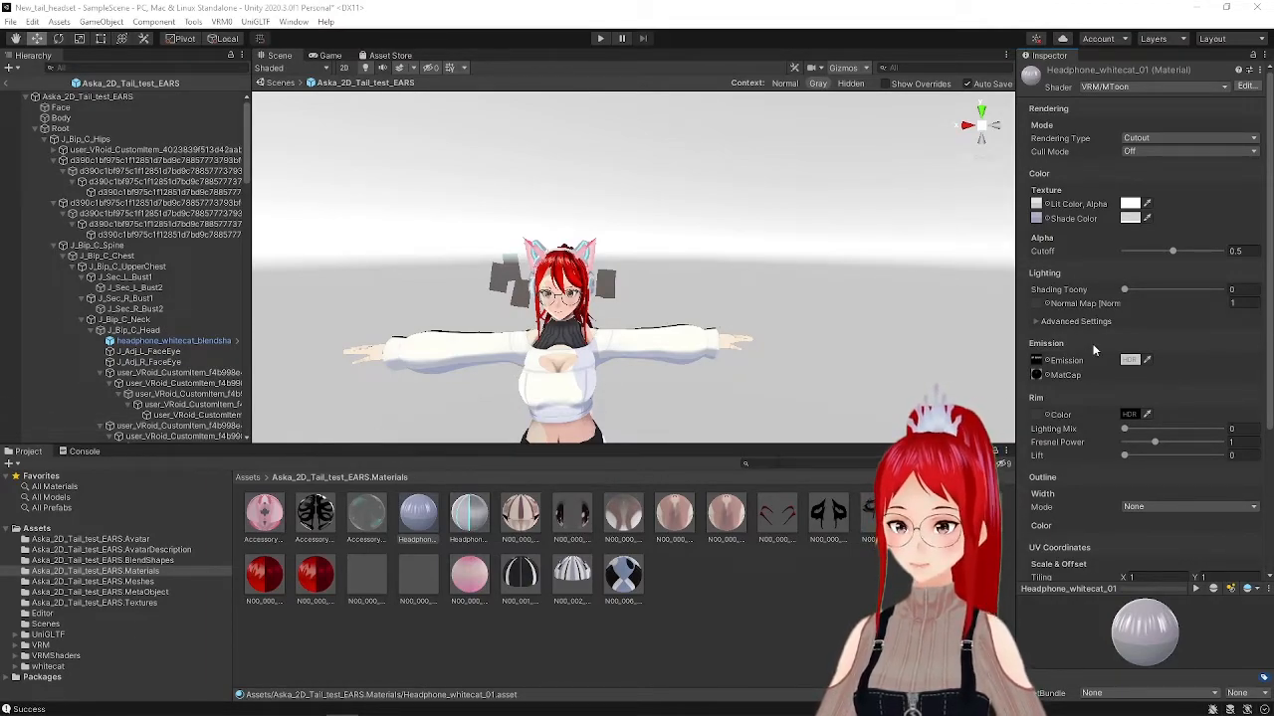
# - Select the first Headphone_whitecat material to edit its transparency settings
pyautogui.click(1131, 204)
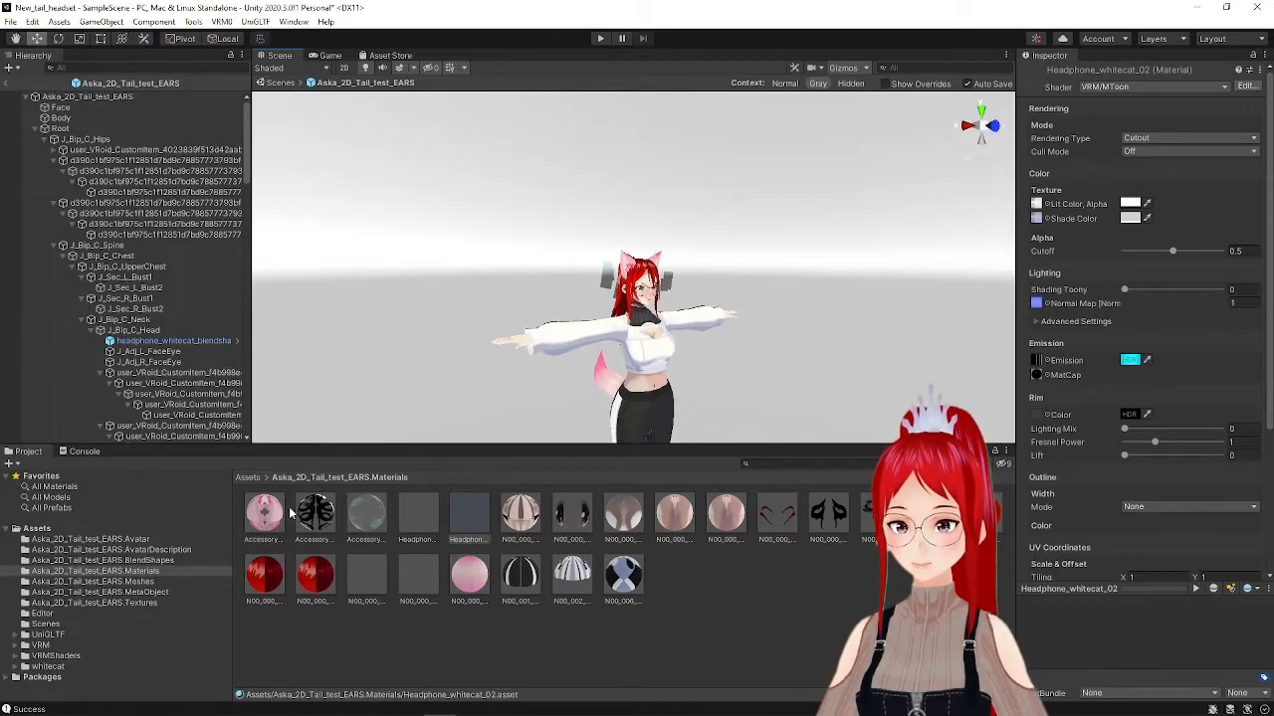
# - Review Accessory_CatEar_01_CLOTH, then check N00_000_Hair_00_HAIR_05's Rendering Type and Cull Mode
pyautogui.click(263, 512)
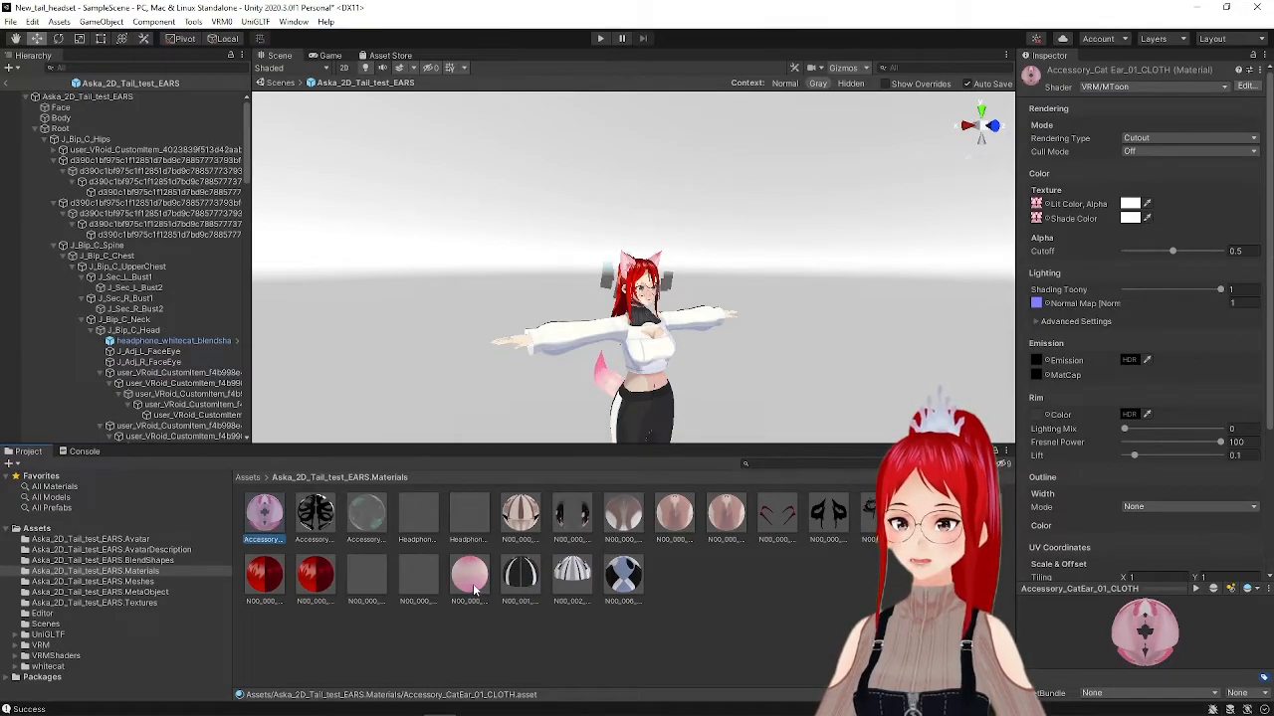
pyautogui.click(468, 575)
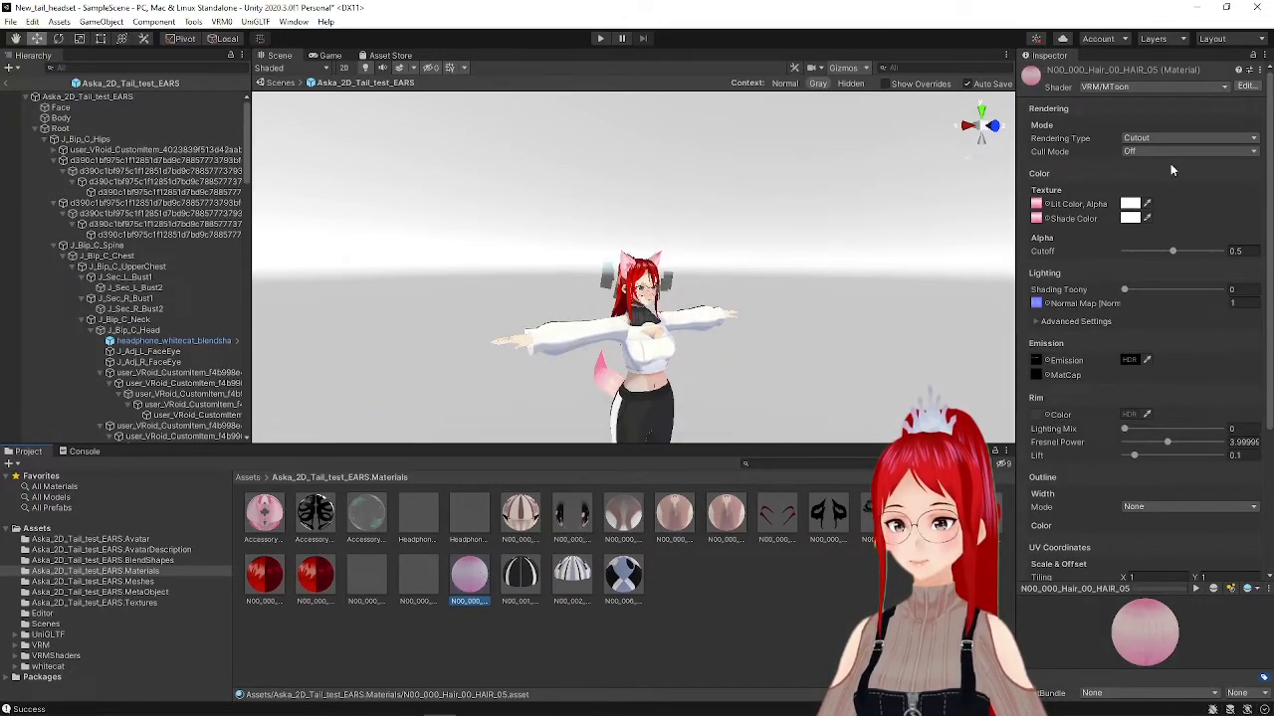
pyautogui.click(1189, 137)
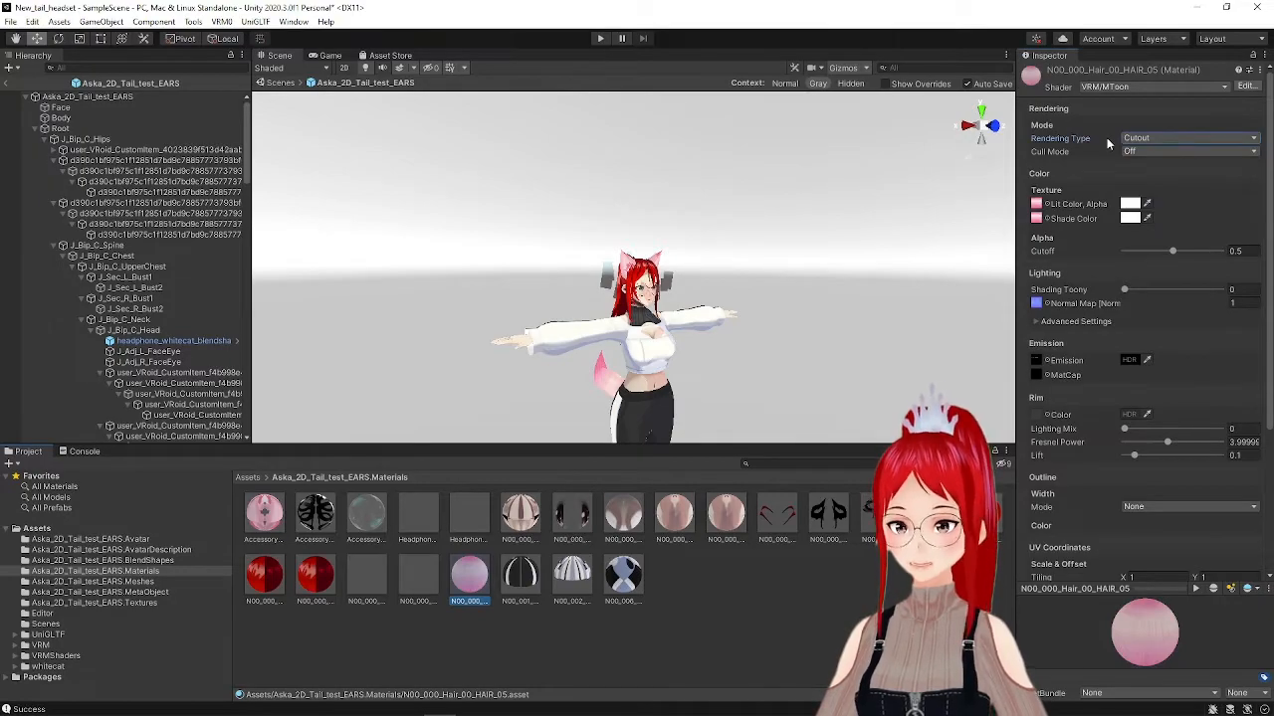
pyautogui.click(1189, 137)
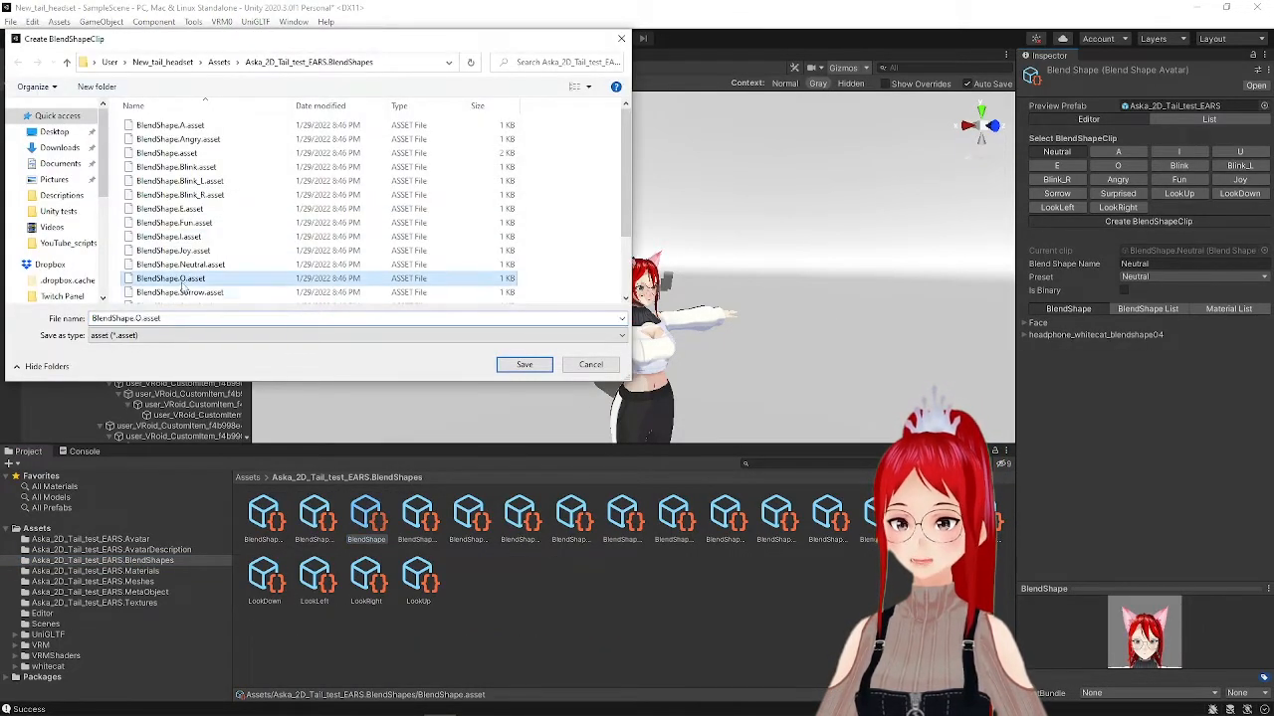
# - Save the new clip as BlendShape.Tail and close its floating preview
pyautogui.click(523, 365)
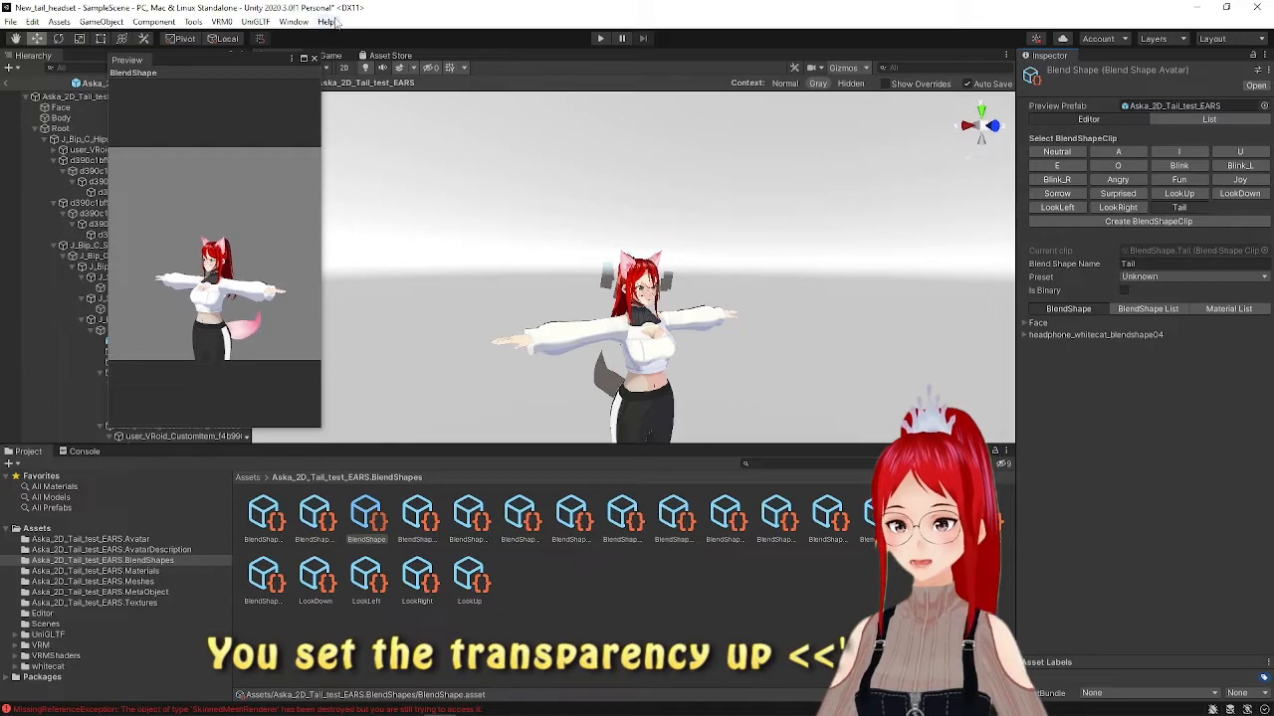
pyautogui.click(277, 54)
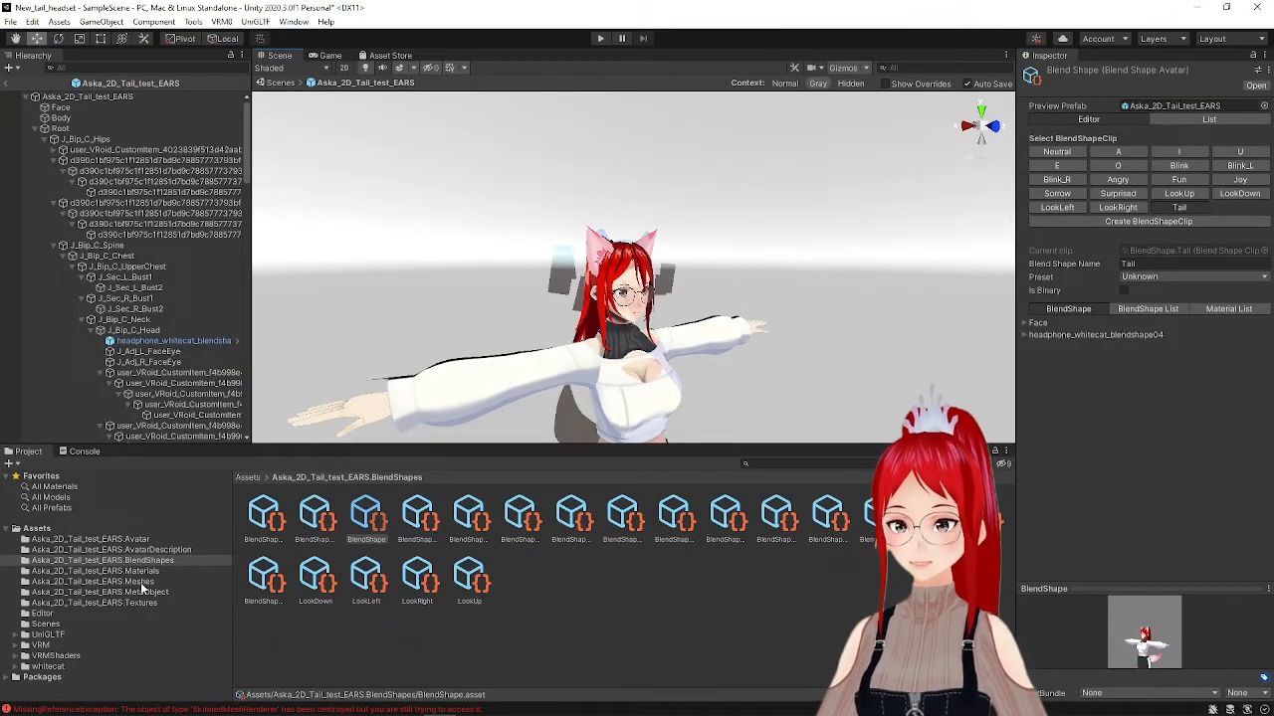
pyautogui.click(94, 582)
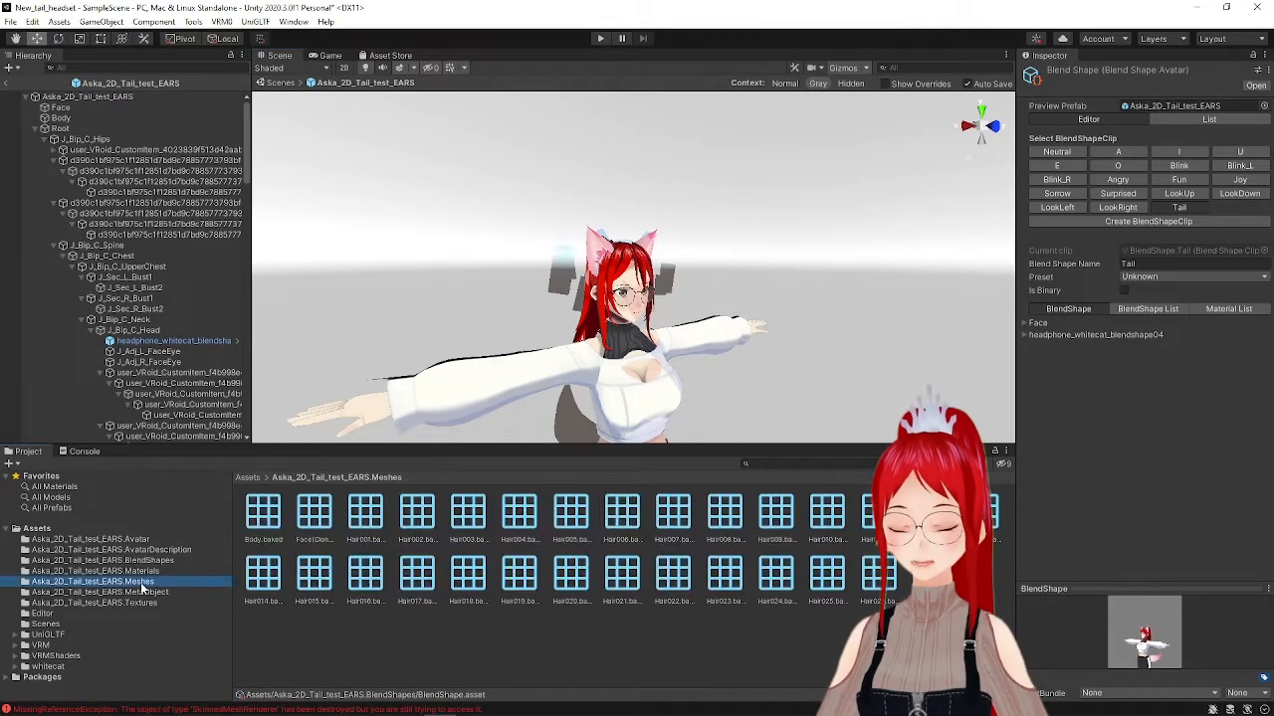
pyautogui.click(95, 571)
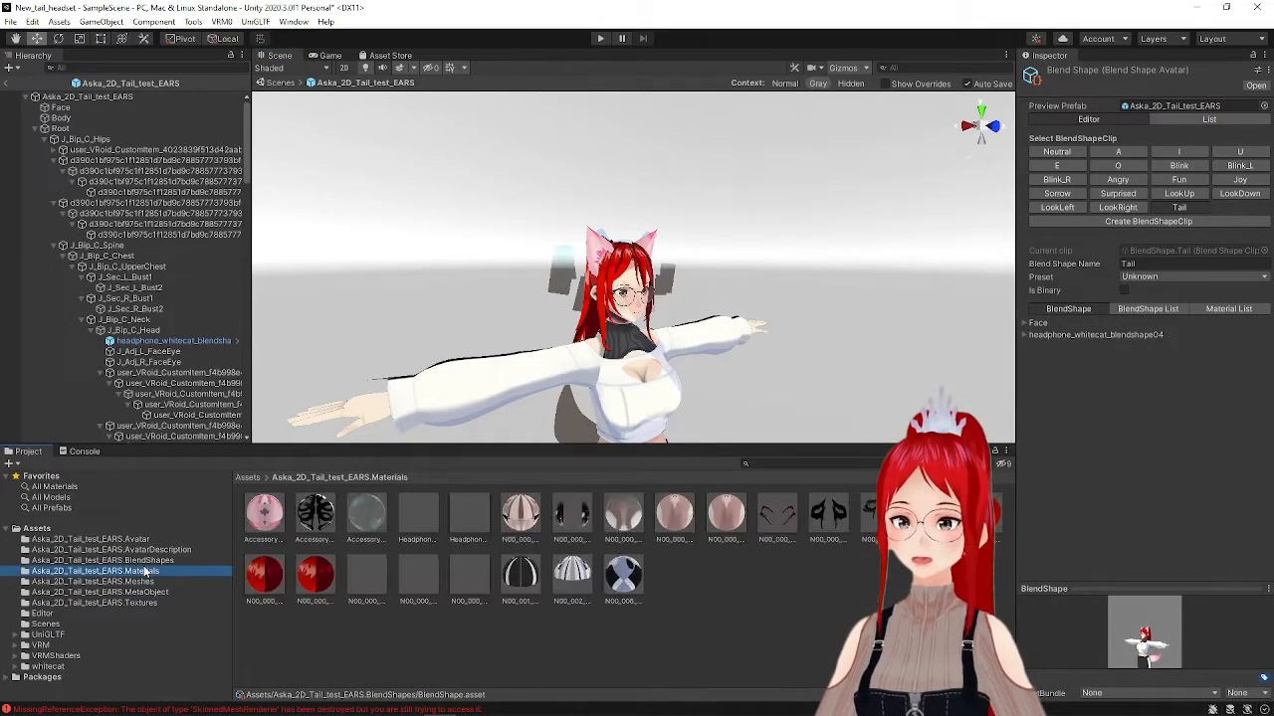
pyautogui.click(365, 574)
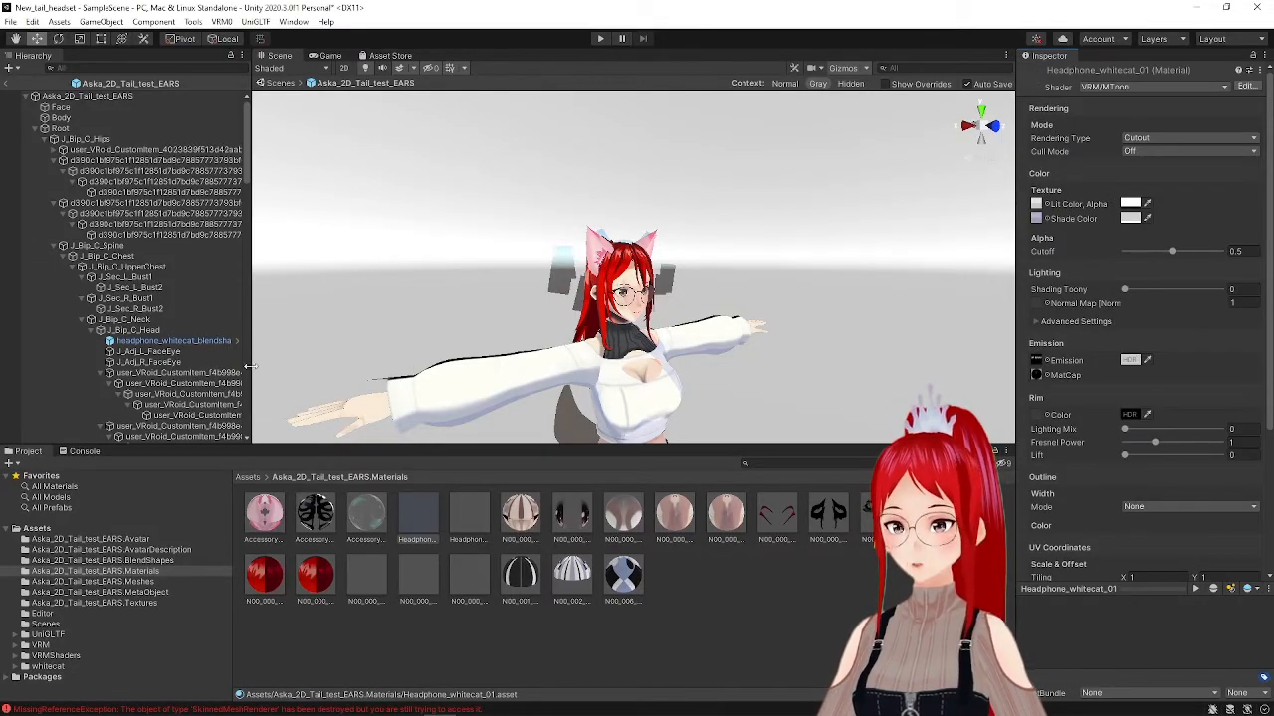
pyautogui.click(102, 560)
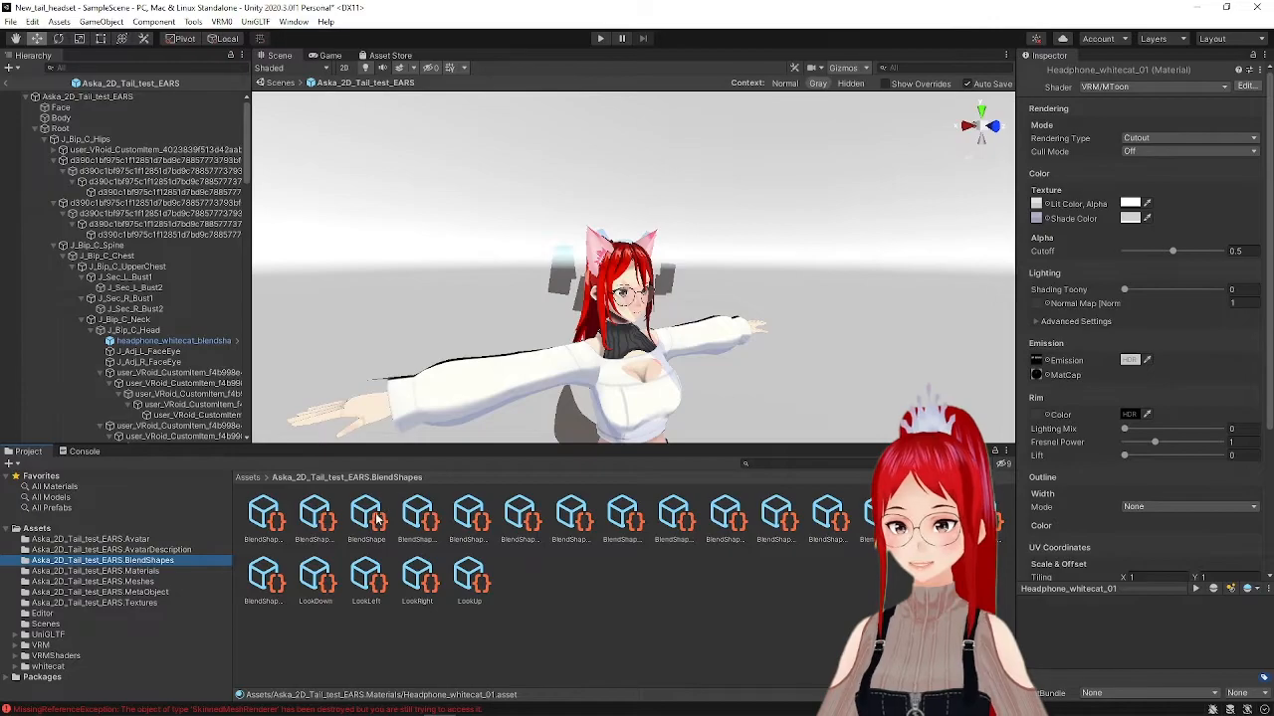
pyautogui.click(365, 513)
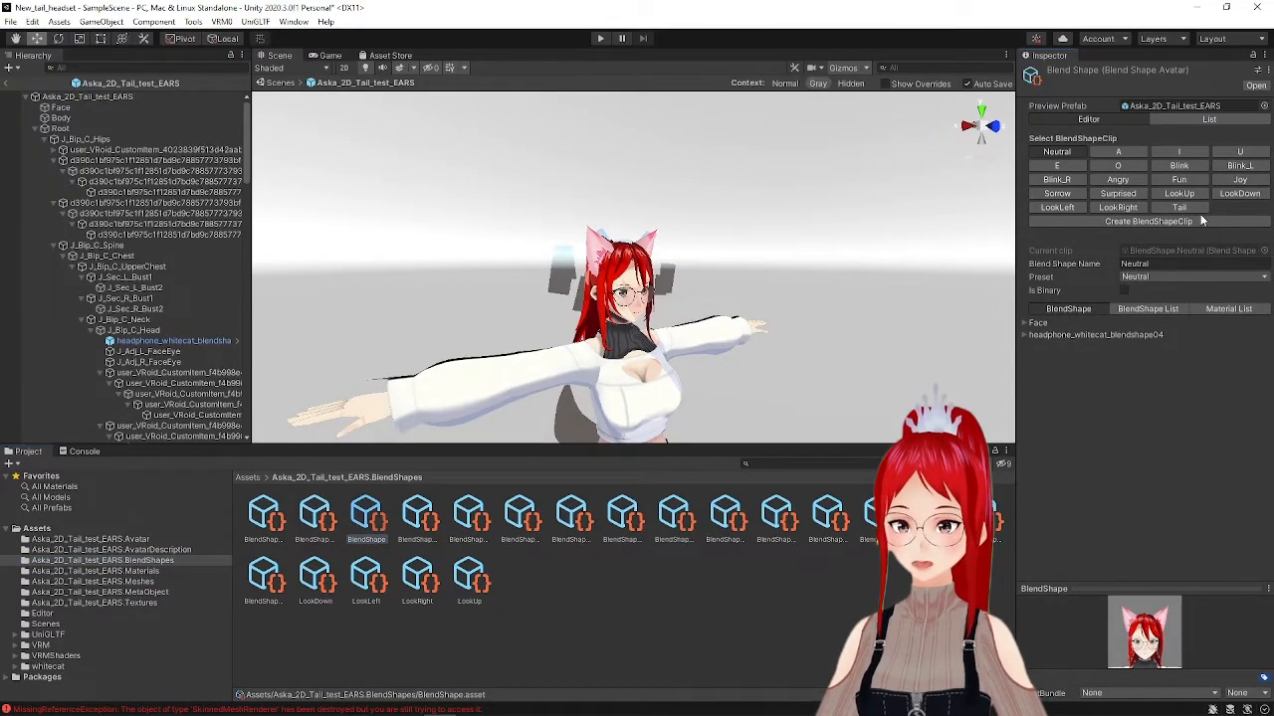
# - Create a blend shape clip saved as BlendShape.Animal_ears
pyautogui.click(1149, 221)
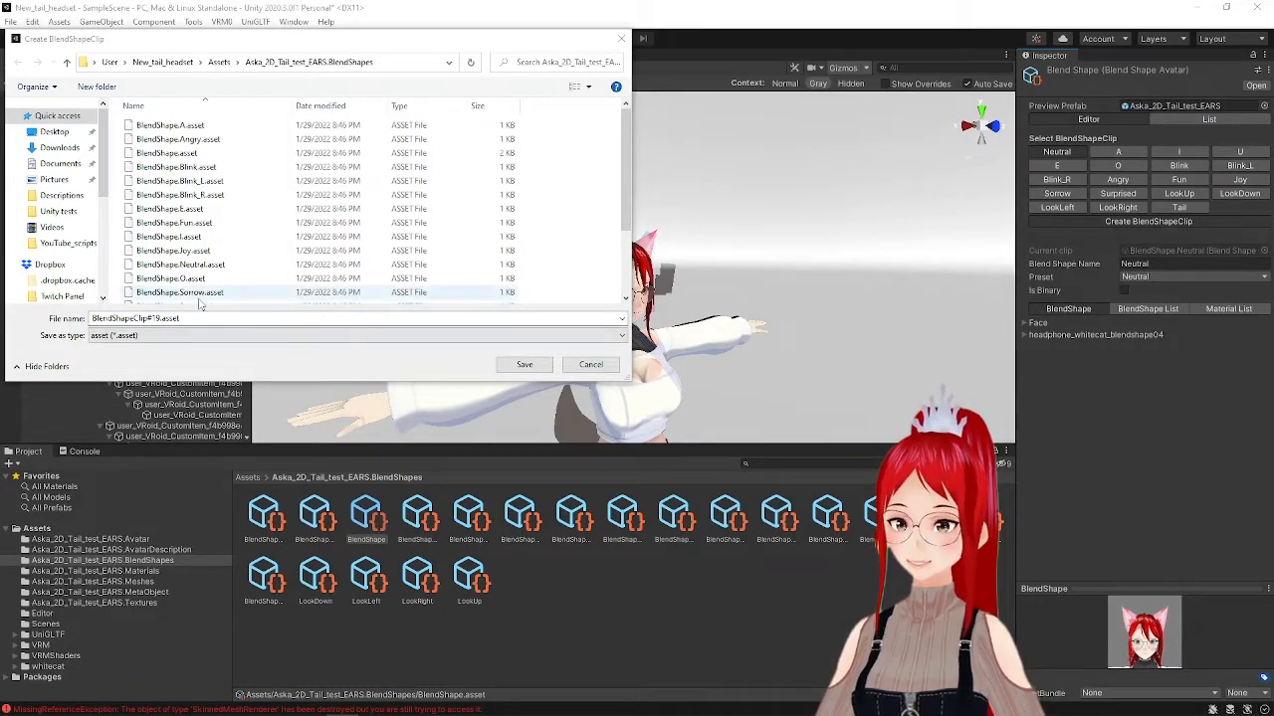
pyautogui.click(180, 292)
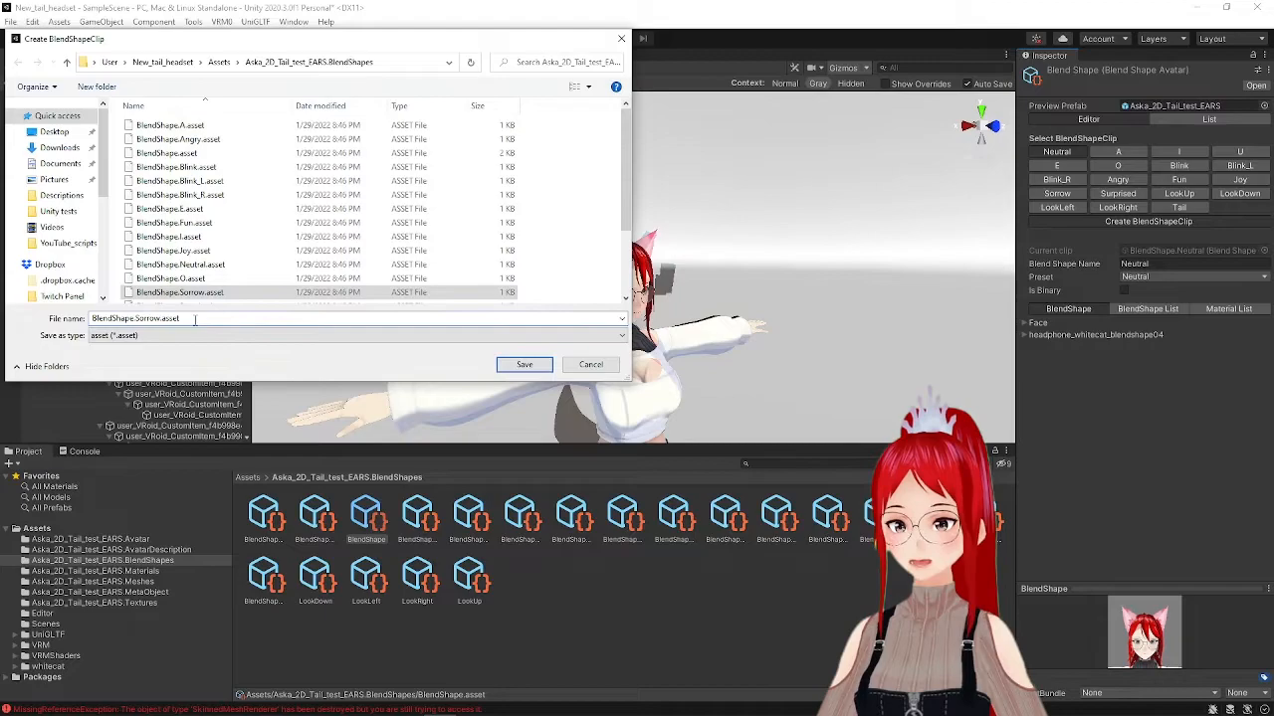
pyautogui.doubleClick(155, 318)
pyautogui.write('Animal_ea')
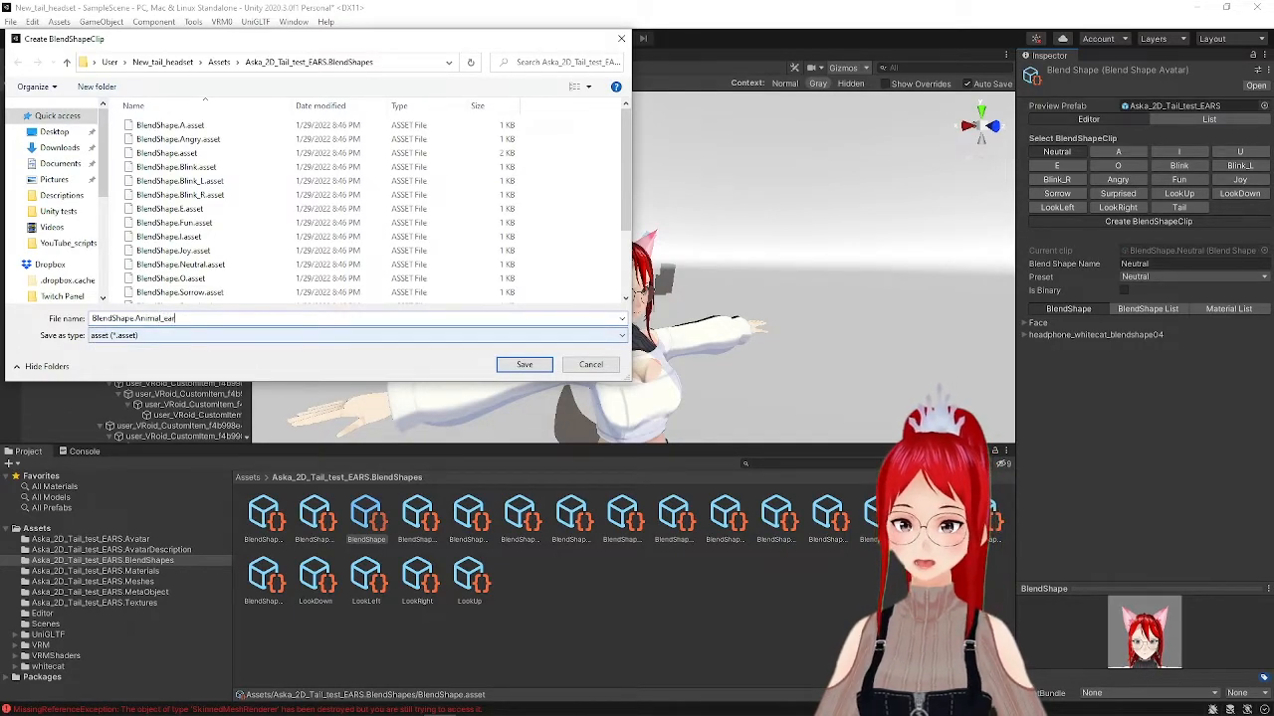
pyautogui.click(523, 364)
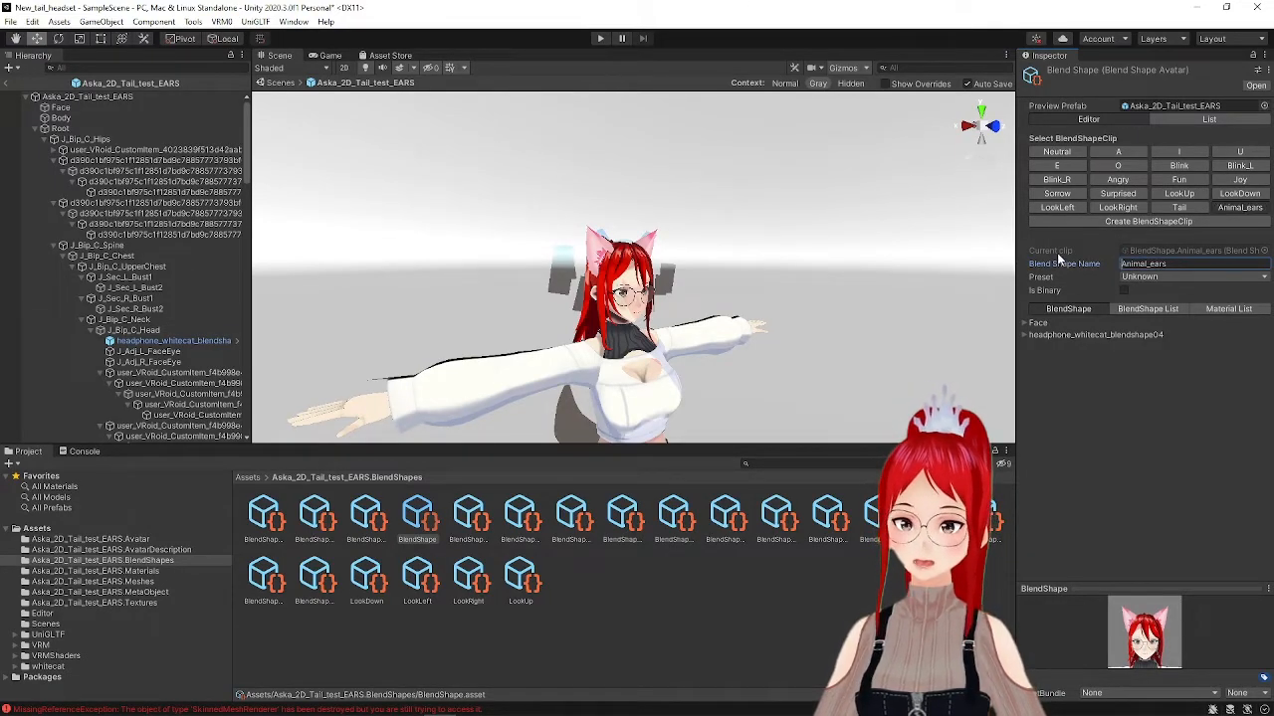
# - Add _Color entries for Headphone_whitecat_01 and _02 with white target values
pyautogui.click(1229, 309)
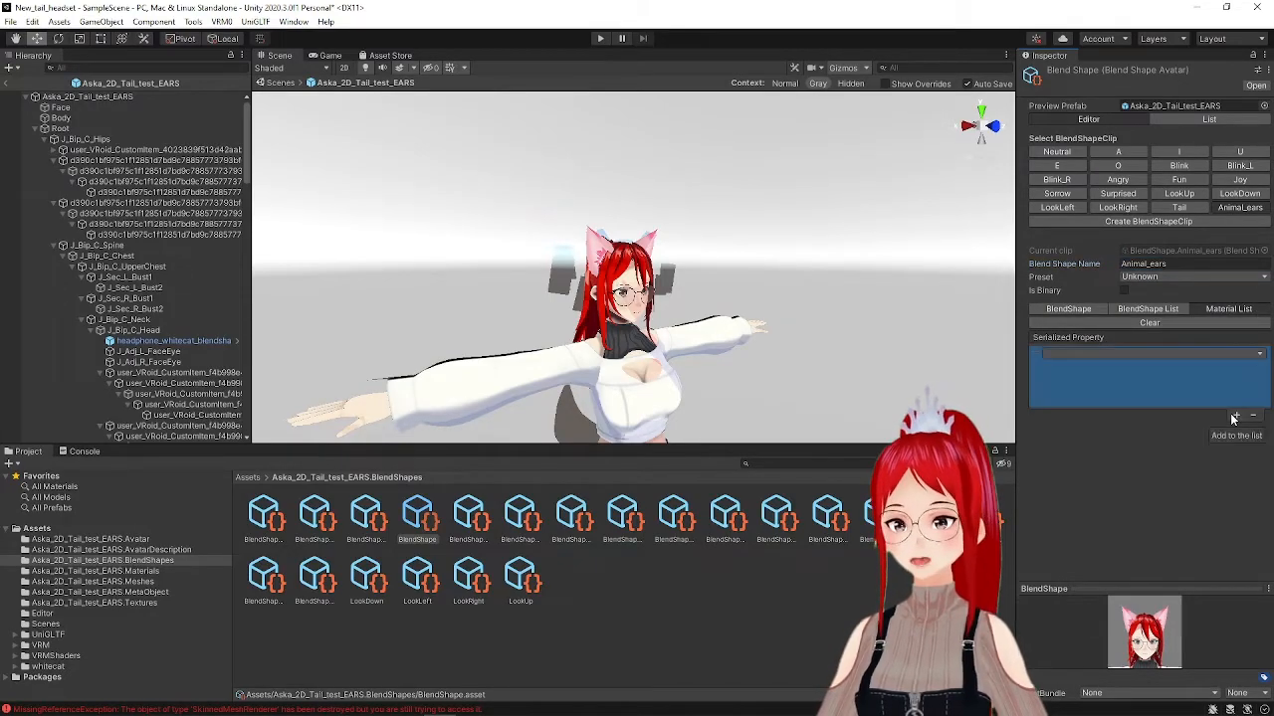
pyautogui.click(1258, 355)
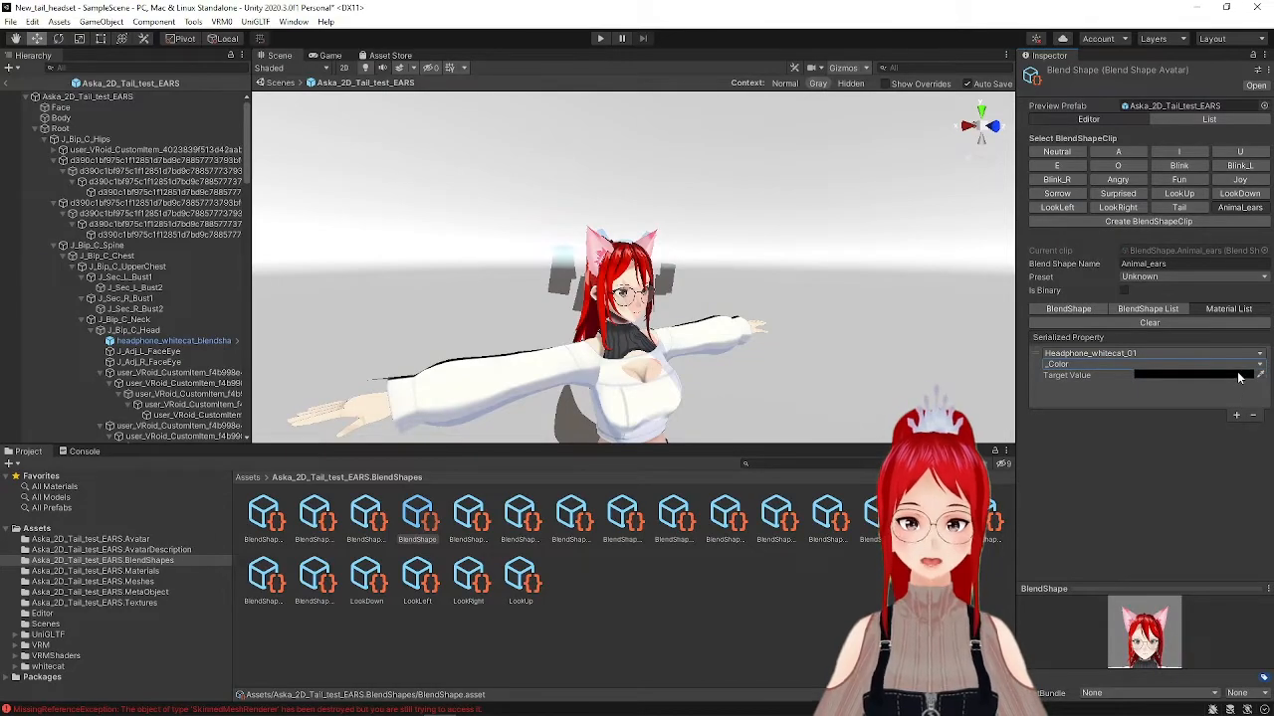
pyautogui.click(1214, 375)
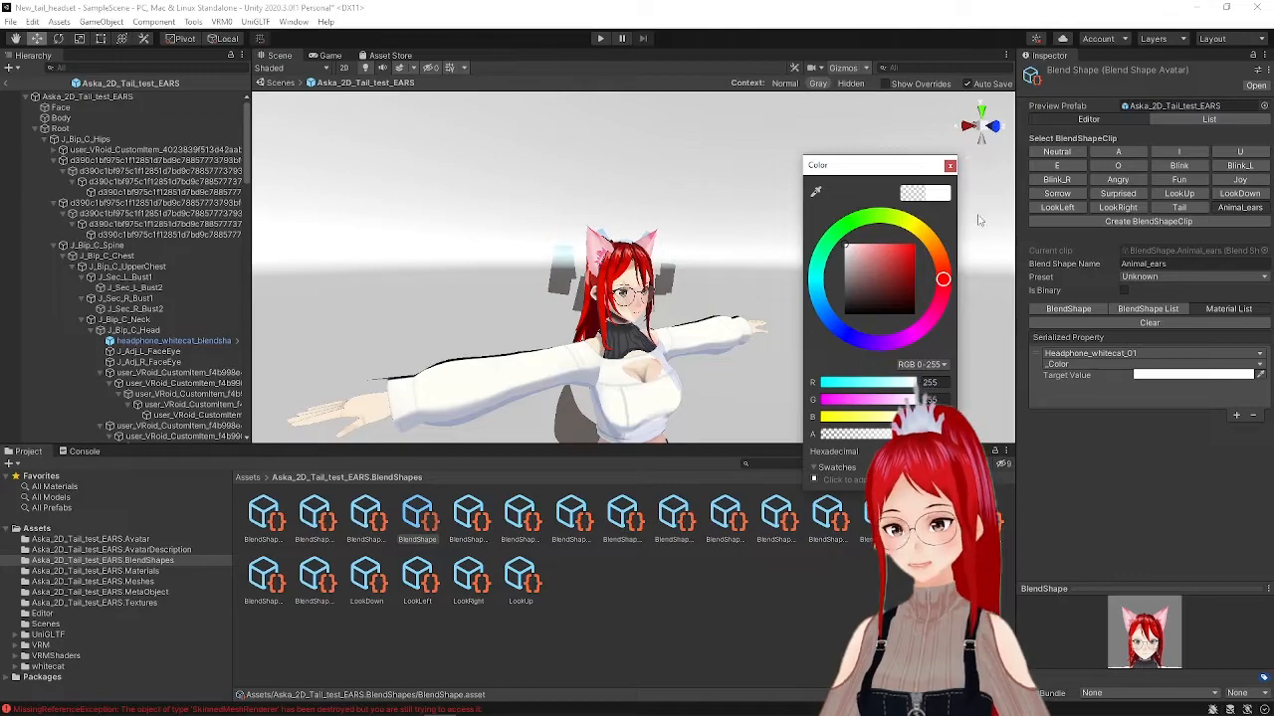
pyautogui.click(948, 165)
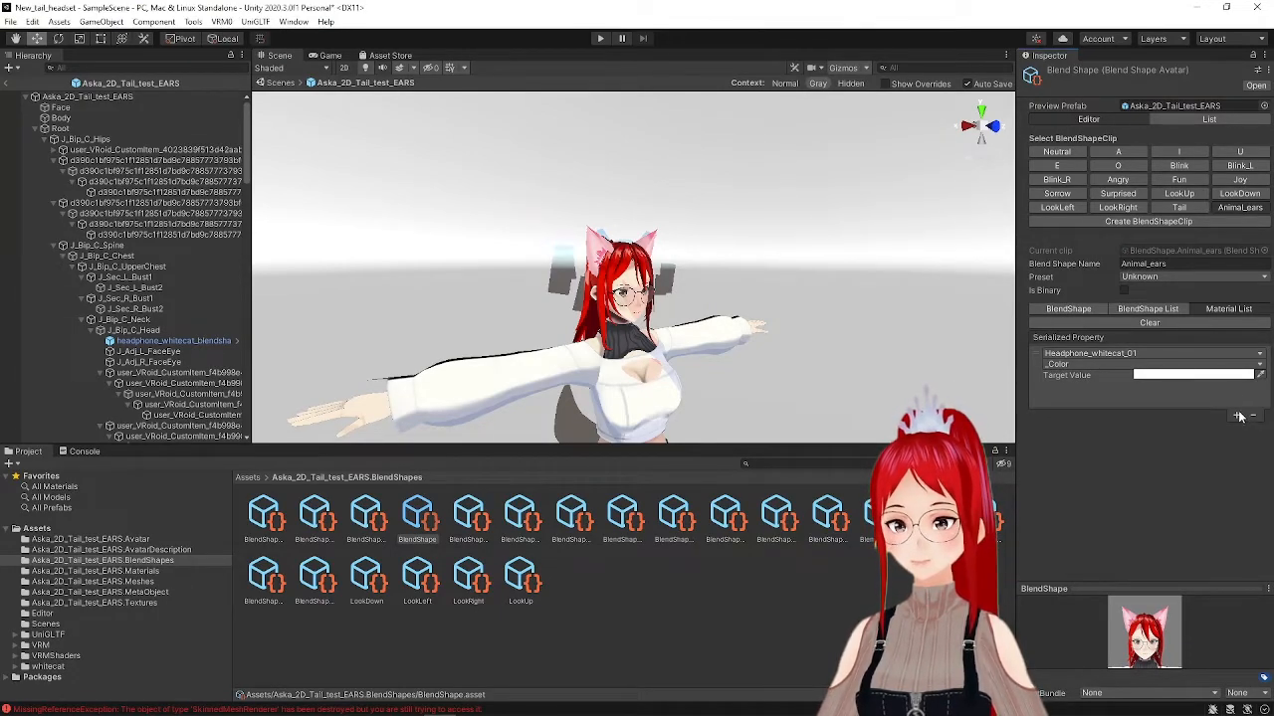
pyautogui.click(1237, 416)
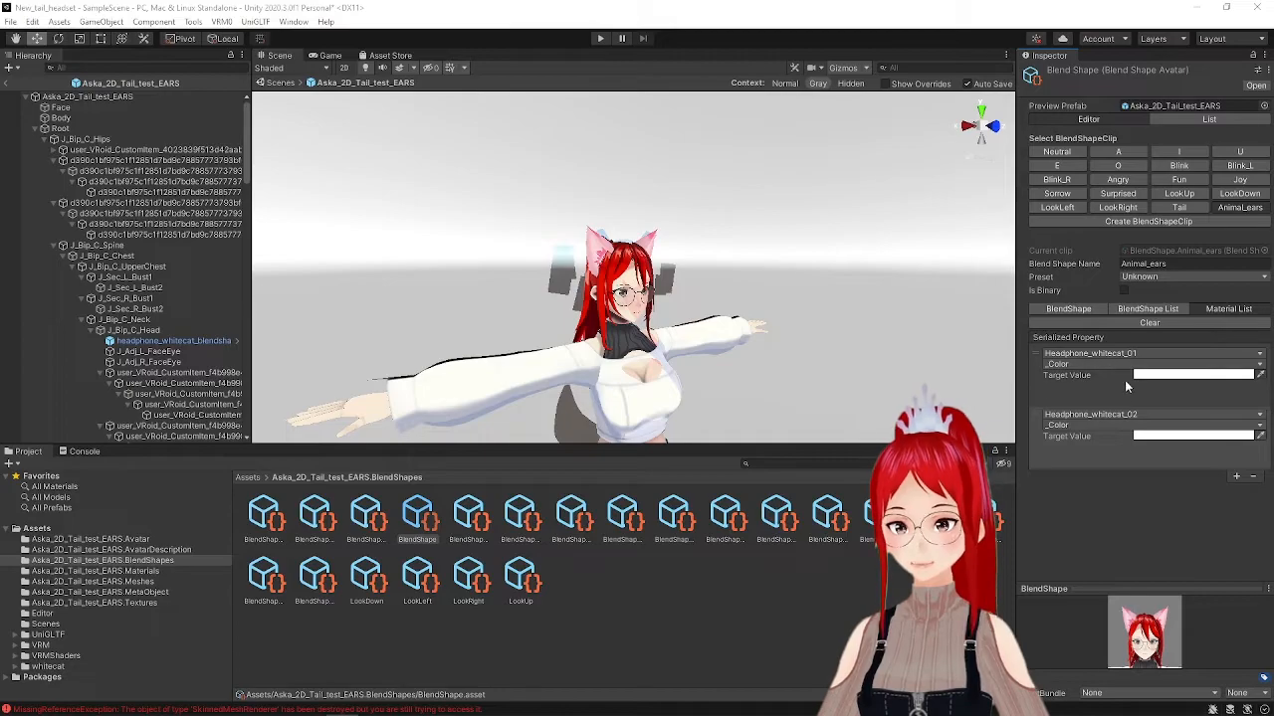
pyautogui.click(1194, 374)
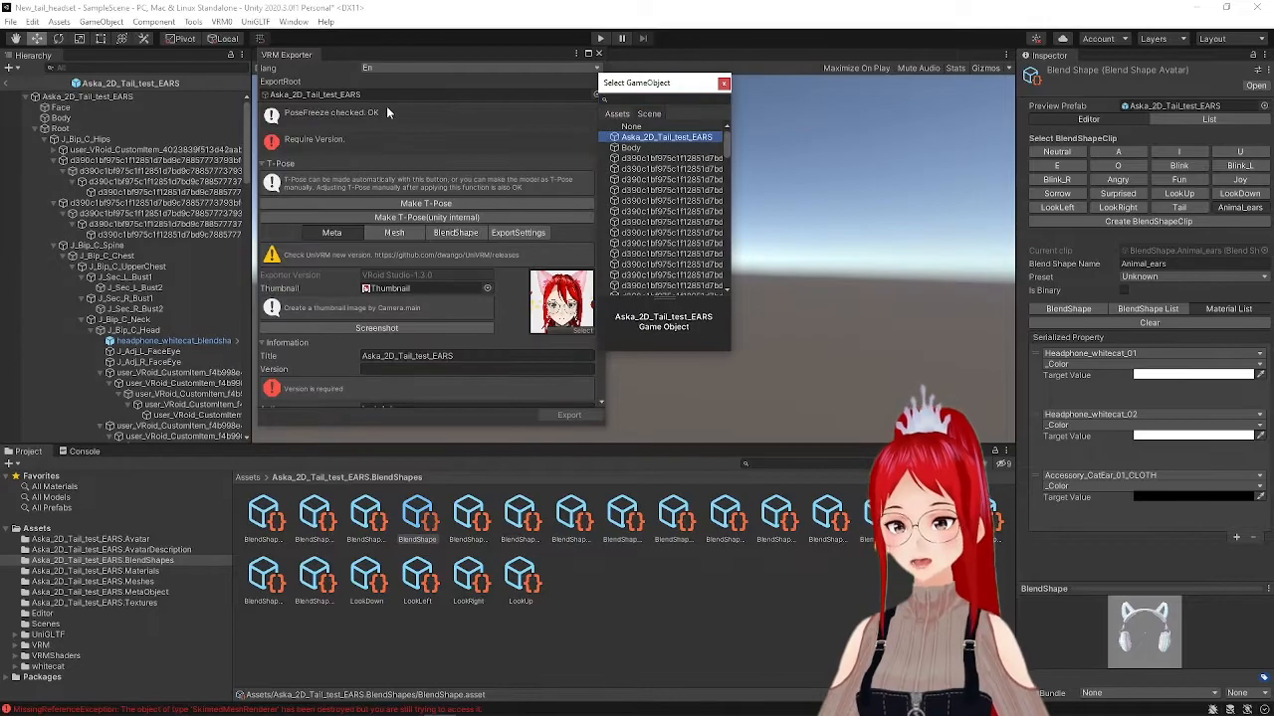
# - Export Aska_2D_Tail_test_EARS as a VRM with it set as export root
pyautogui.click(568, 415)
pyautogui.write('V7')
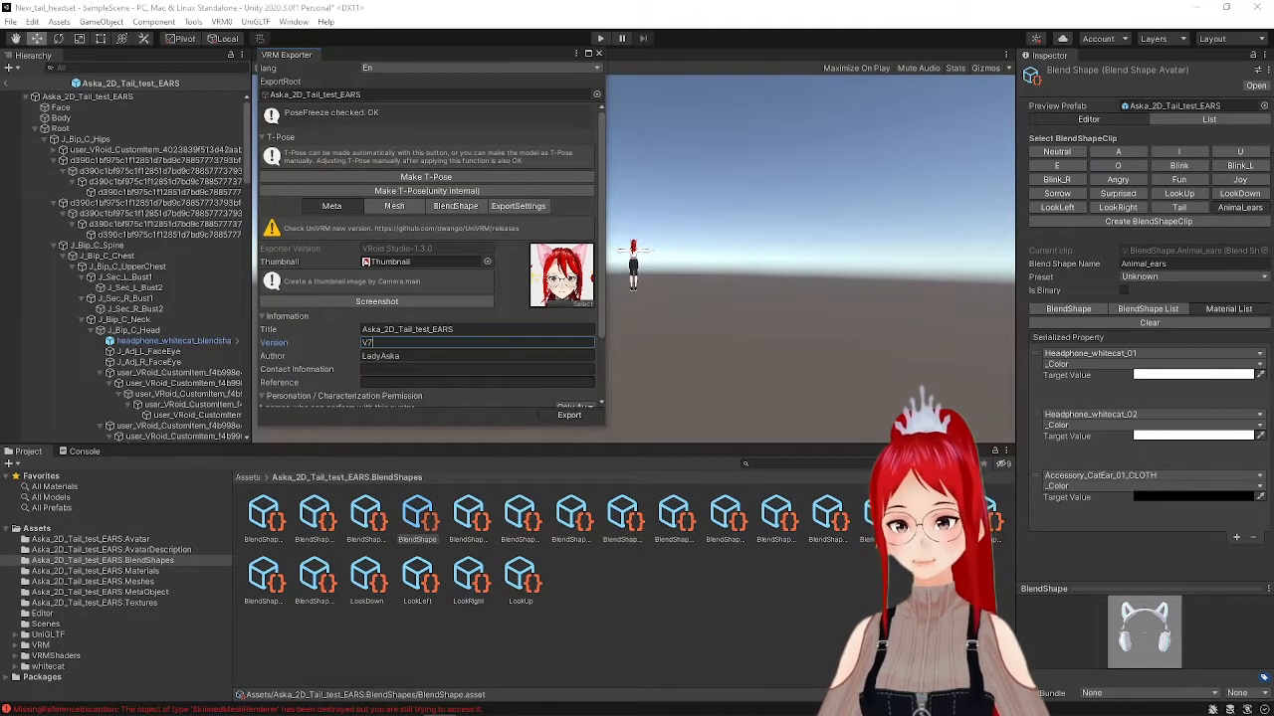
pyautogui.click(426, 177)
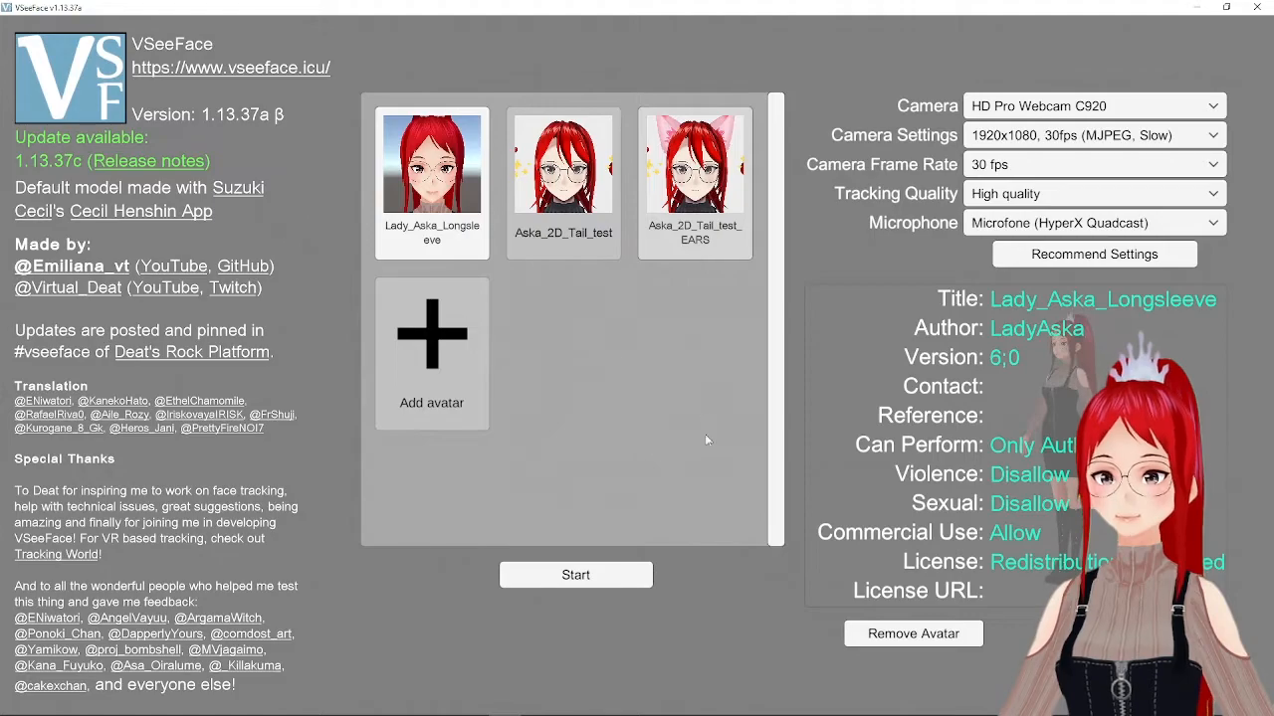
# - Load the EARS avatar and set Tail's transition time to the fastest
pyautogui.click(575, 574)
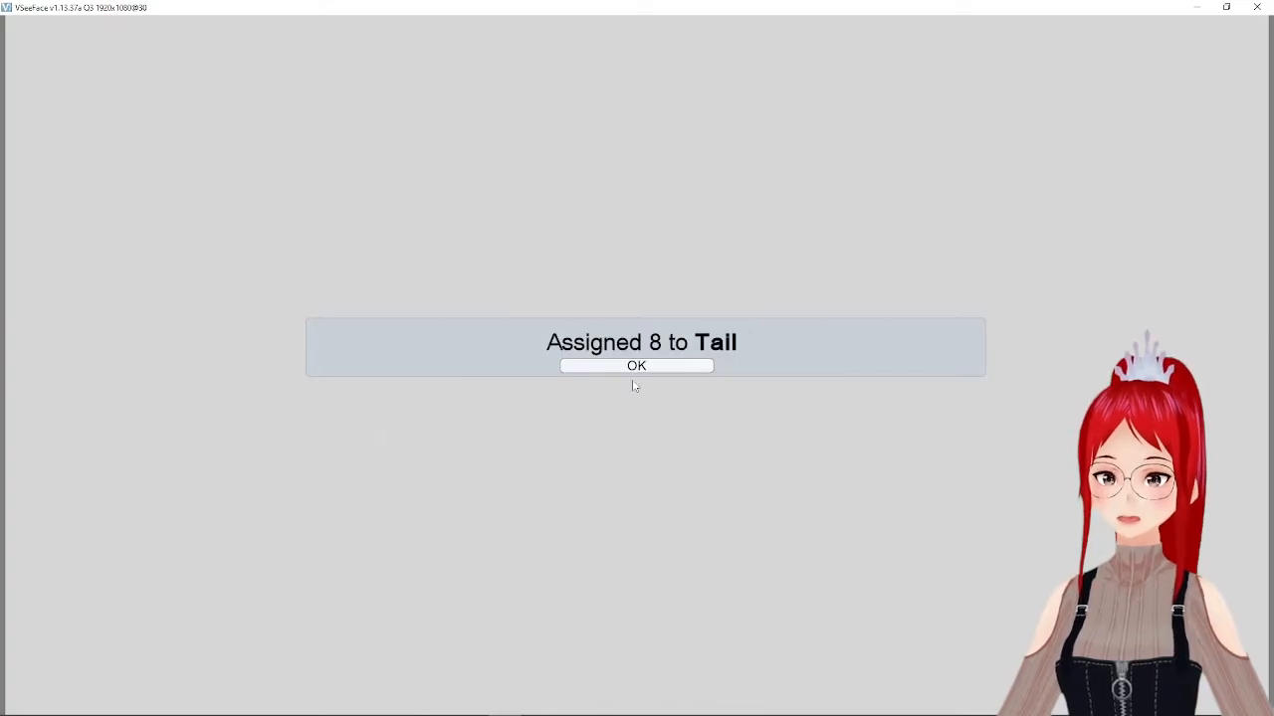
pyautogui.click(636, 365)
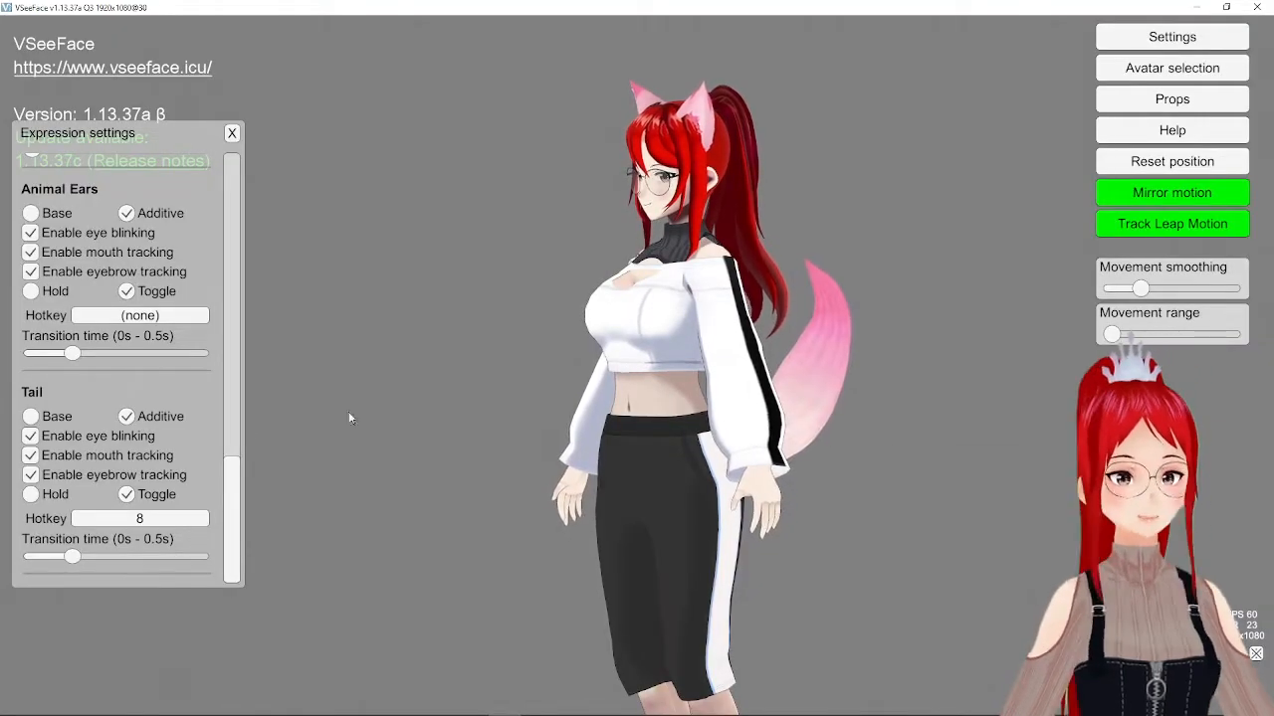
pyautogui.moveTo(72, 556); pyautogui.dragTo(199, 557)
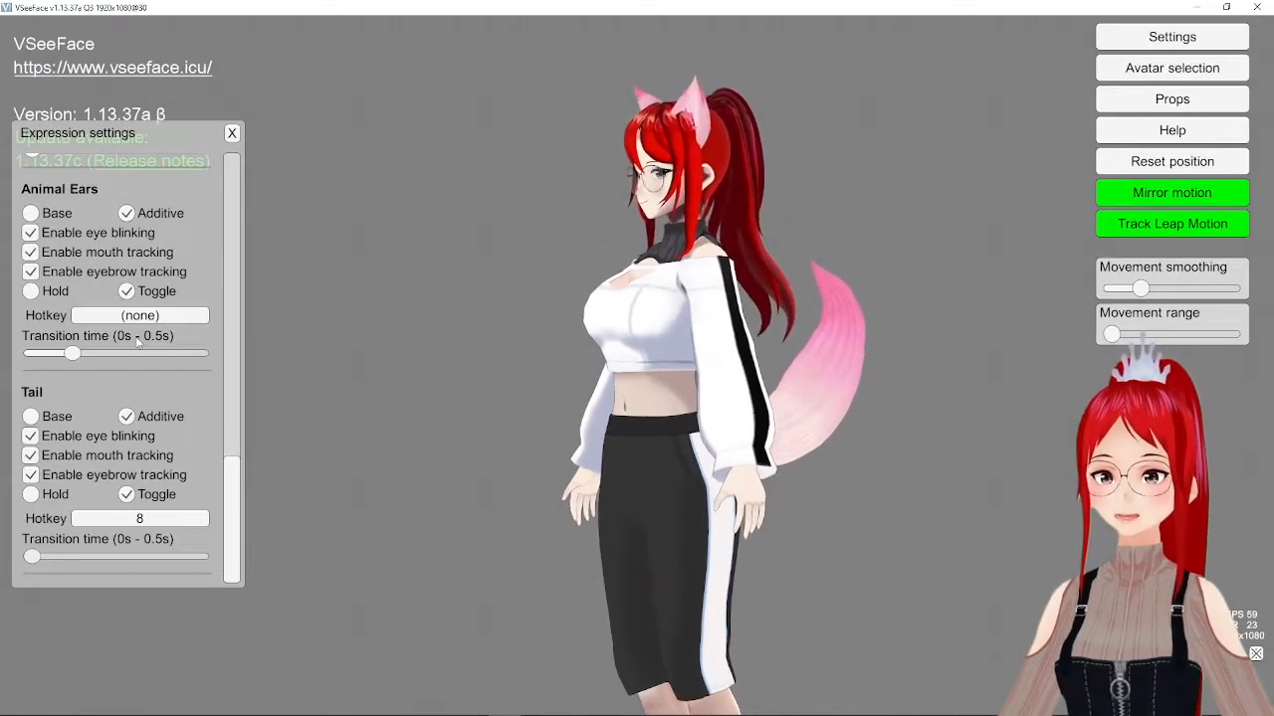
# - Assign hotkey 8 to Animal Ears with the slowest transition time
pyautogui.click(139, 315)
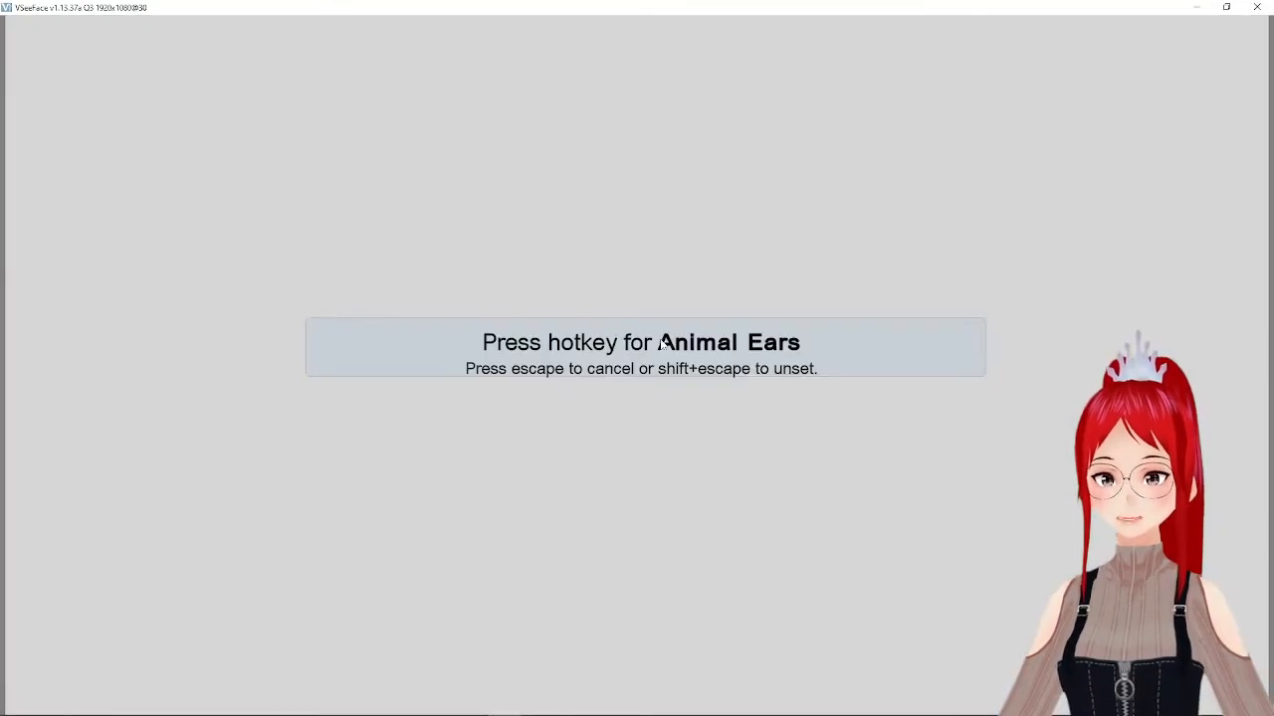
pyautogui.press('8')
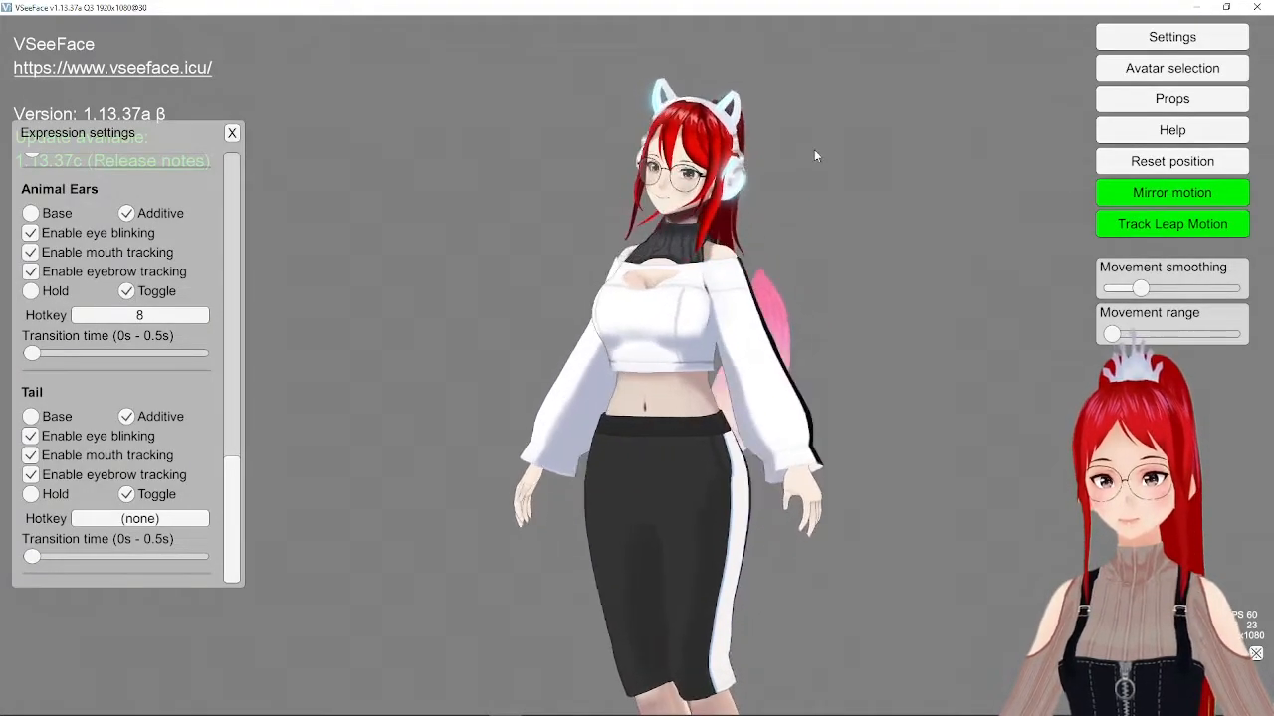
pyautogui.moveTo(32, 353); pyautogui.dragTo(199, 354)
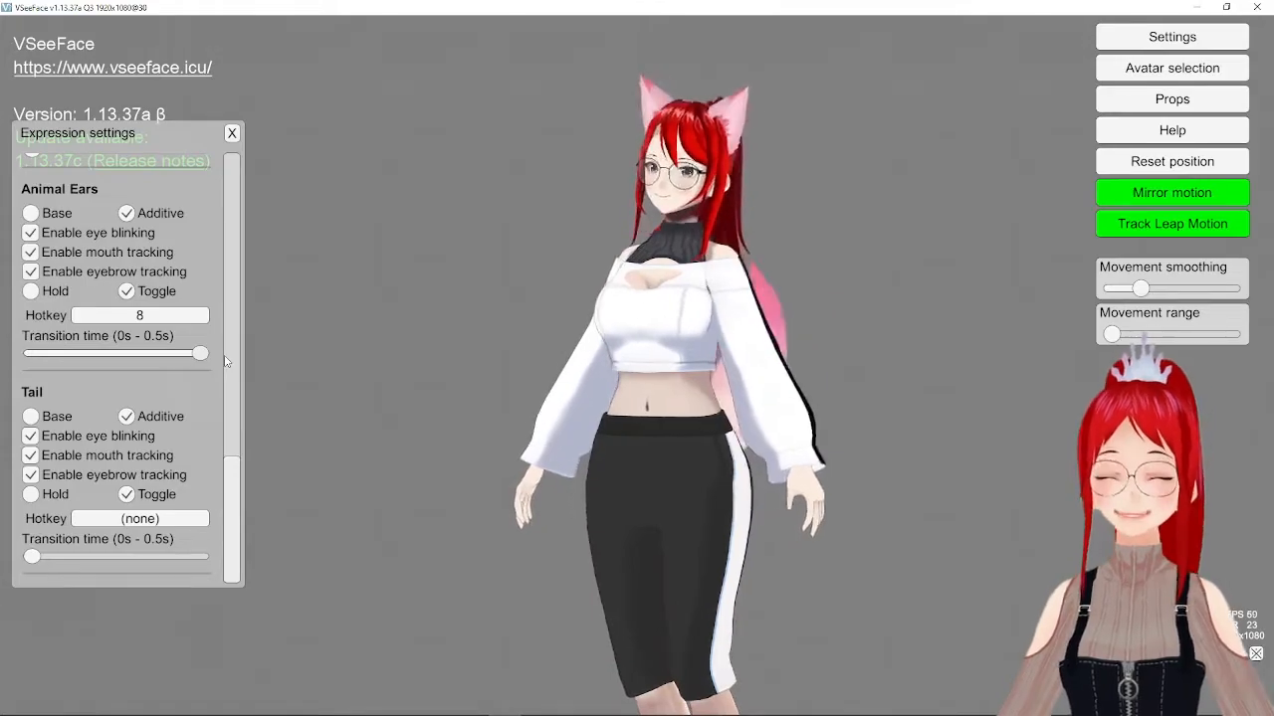